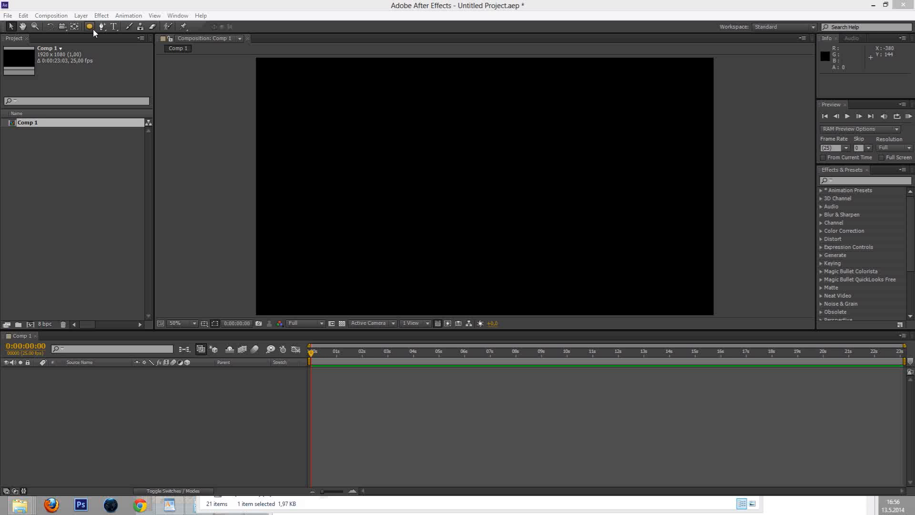
# Draw a red circle with the Ellipse tool near the composition centre, then enlarge it.
pyautogui.click(89, 27)
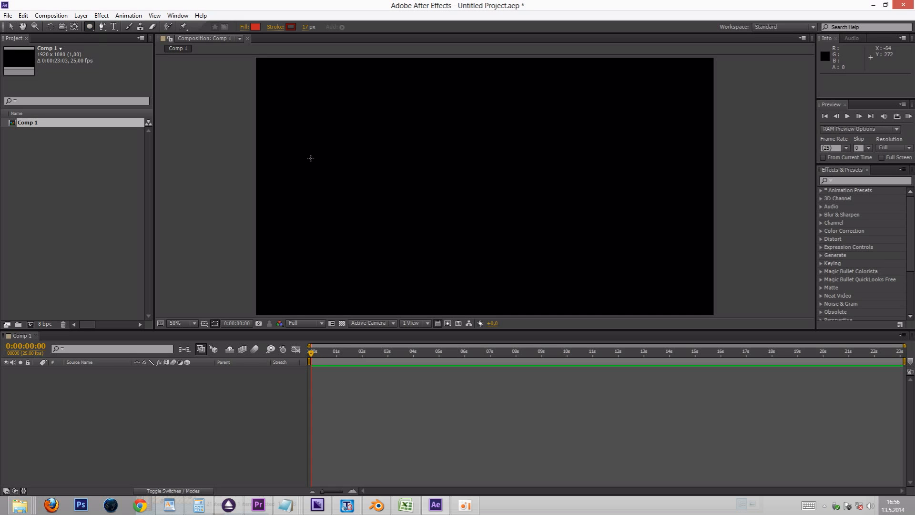
pyautogui.moveTo(457, 161)
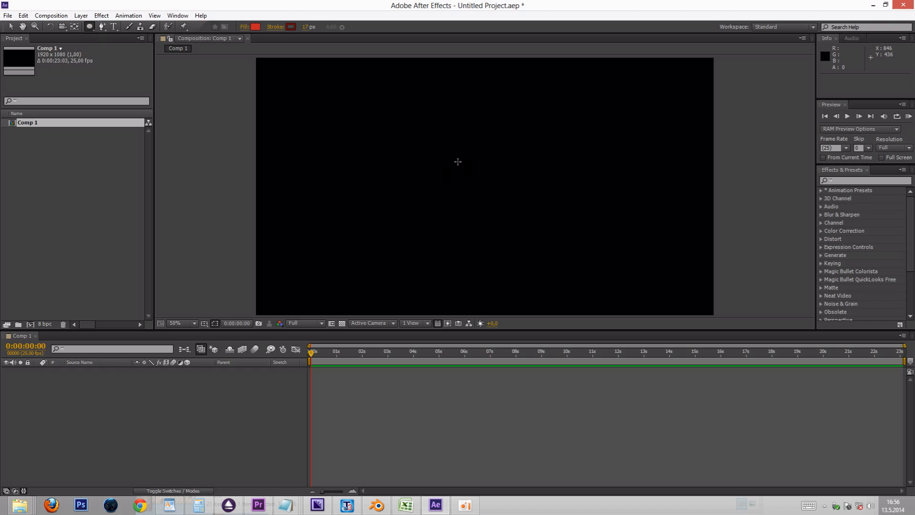
pyautogui.moveTo(458, 162); pyautogui.dragTo(522, 228)
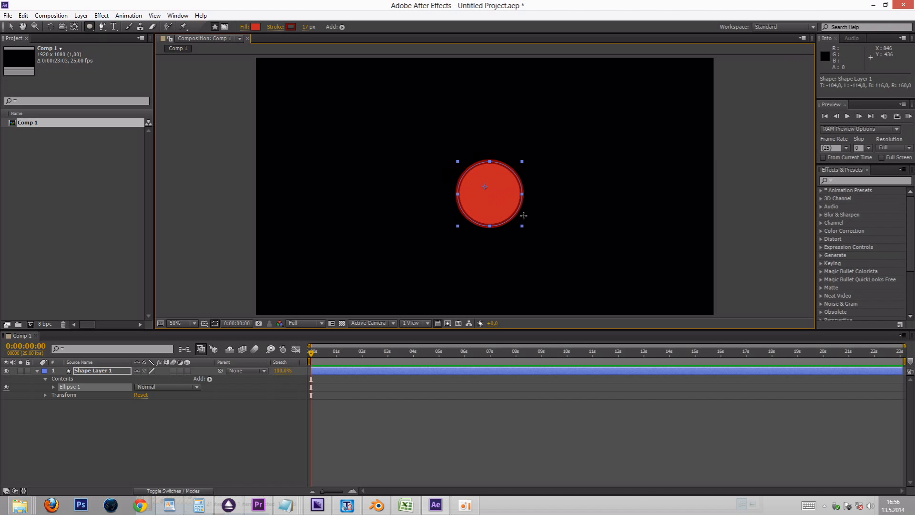
pyautogui.moveTo(521, 227); pyautogui.dragTo(571, 274)
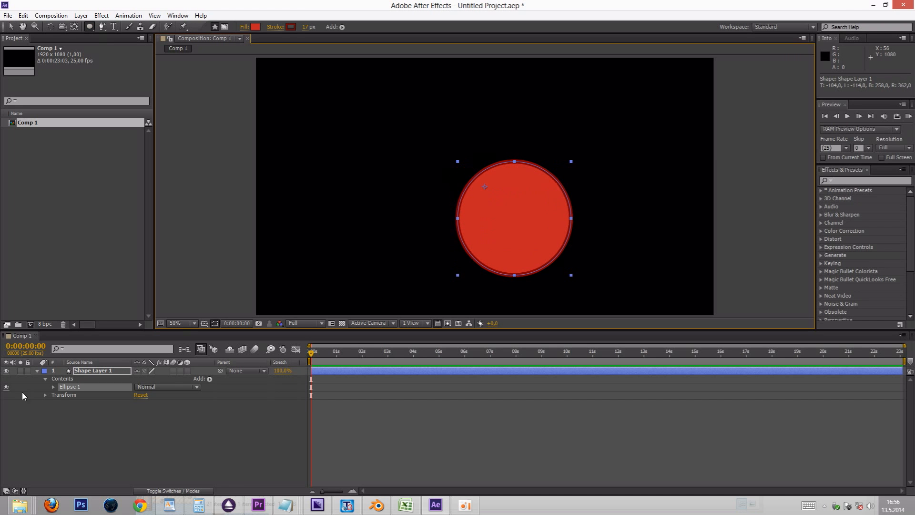
# Select Shape Layer 1 in the timeline for deletion.
pyautogui.click(46, 386)
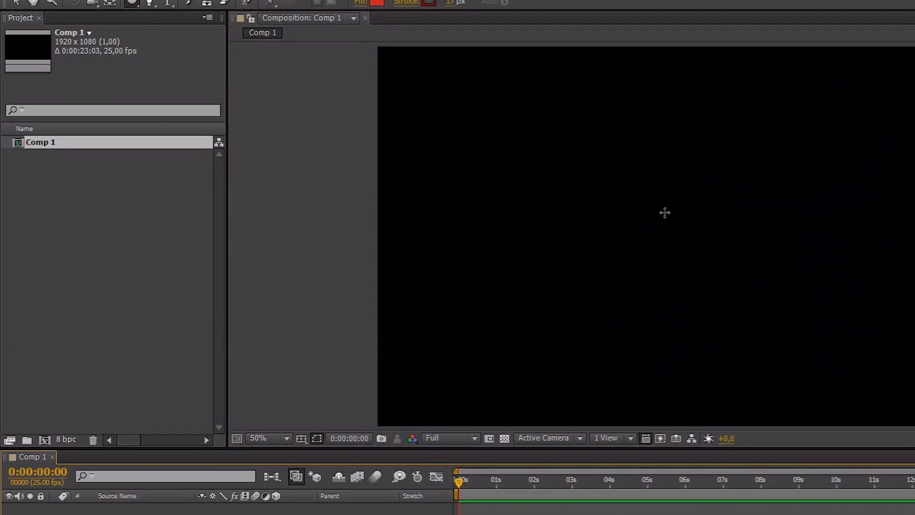
pyautogui.moveTo(647, 234); pyautogui.dragTo(746, 327)
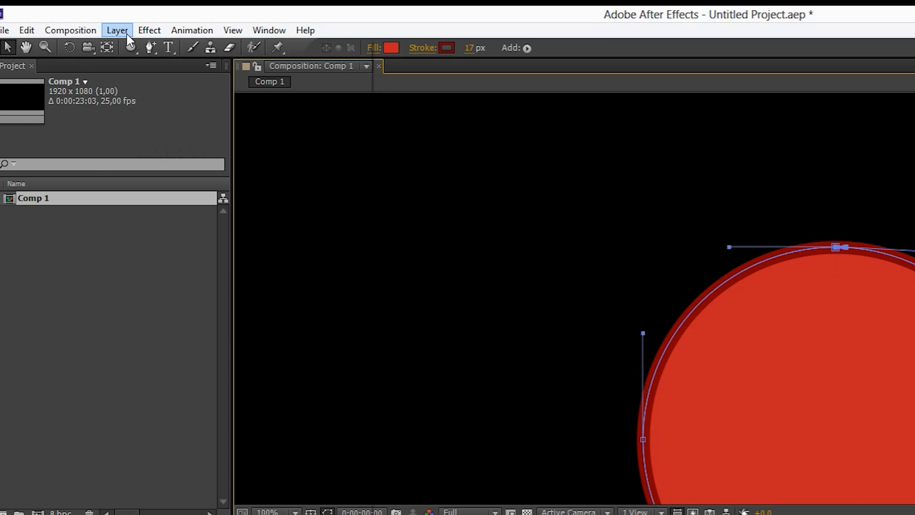
# Uncheck Closed under Layer > Mask and Shape Path to open the circle's path.
pyautogui.click(116, 29)
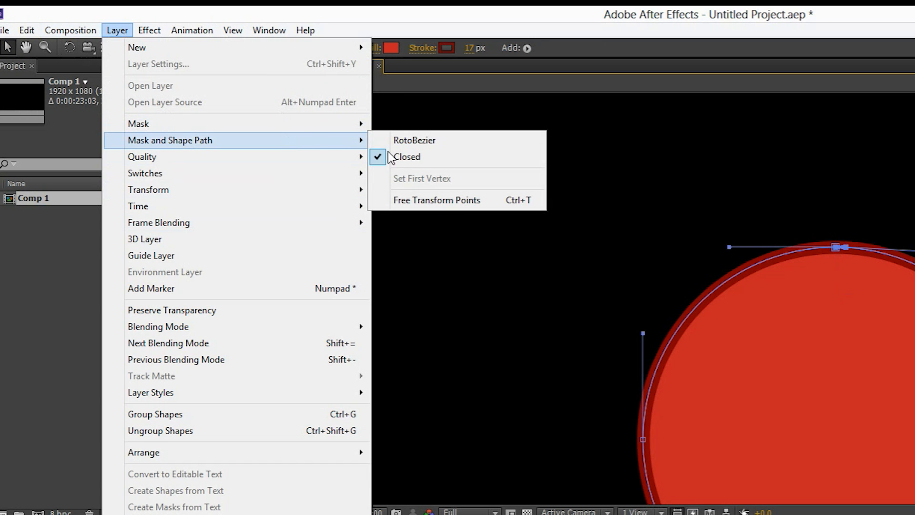
pyautogui.click(407, 157)
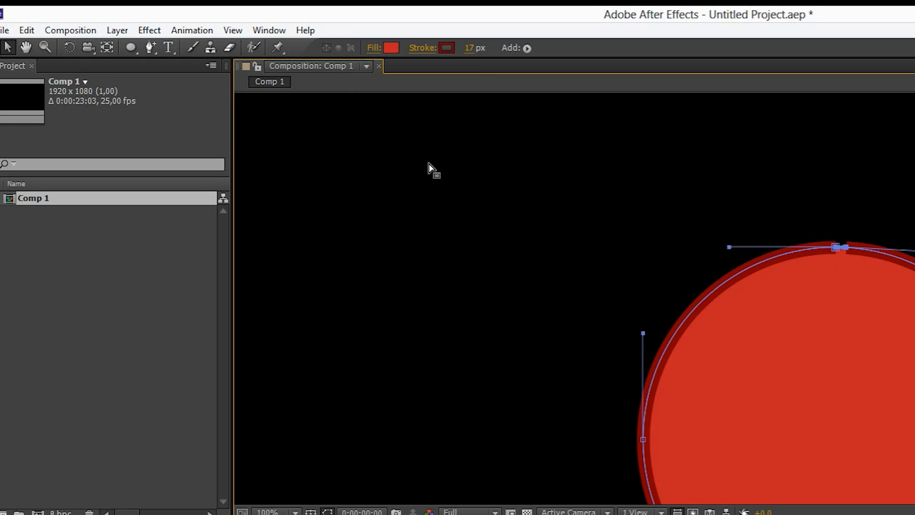